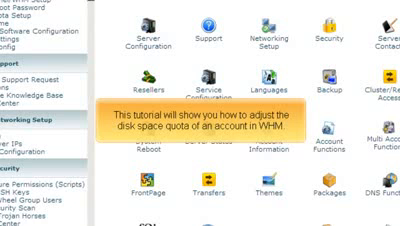
{"action": "scroll", "scroll_direction": "down", "scroll_amount": 3}
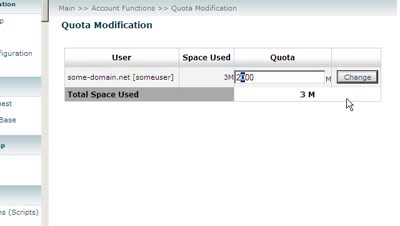
{"action": "type", "text": "2500"}
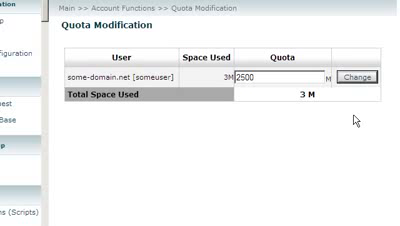